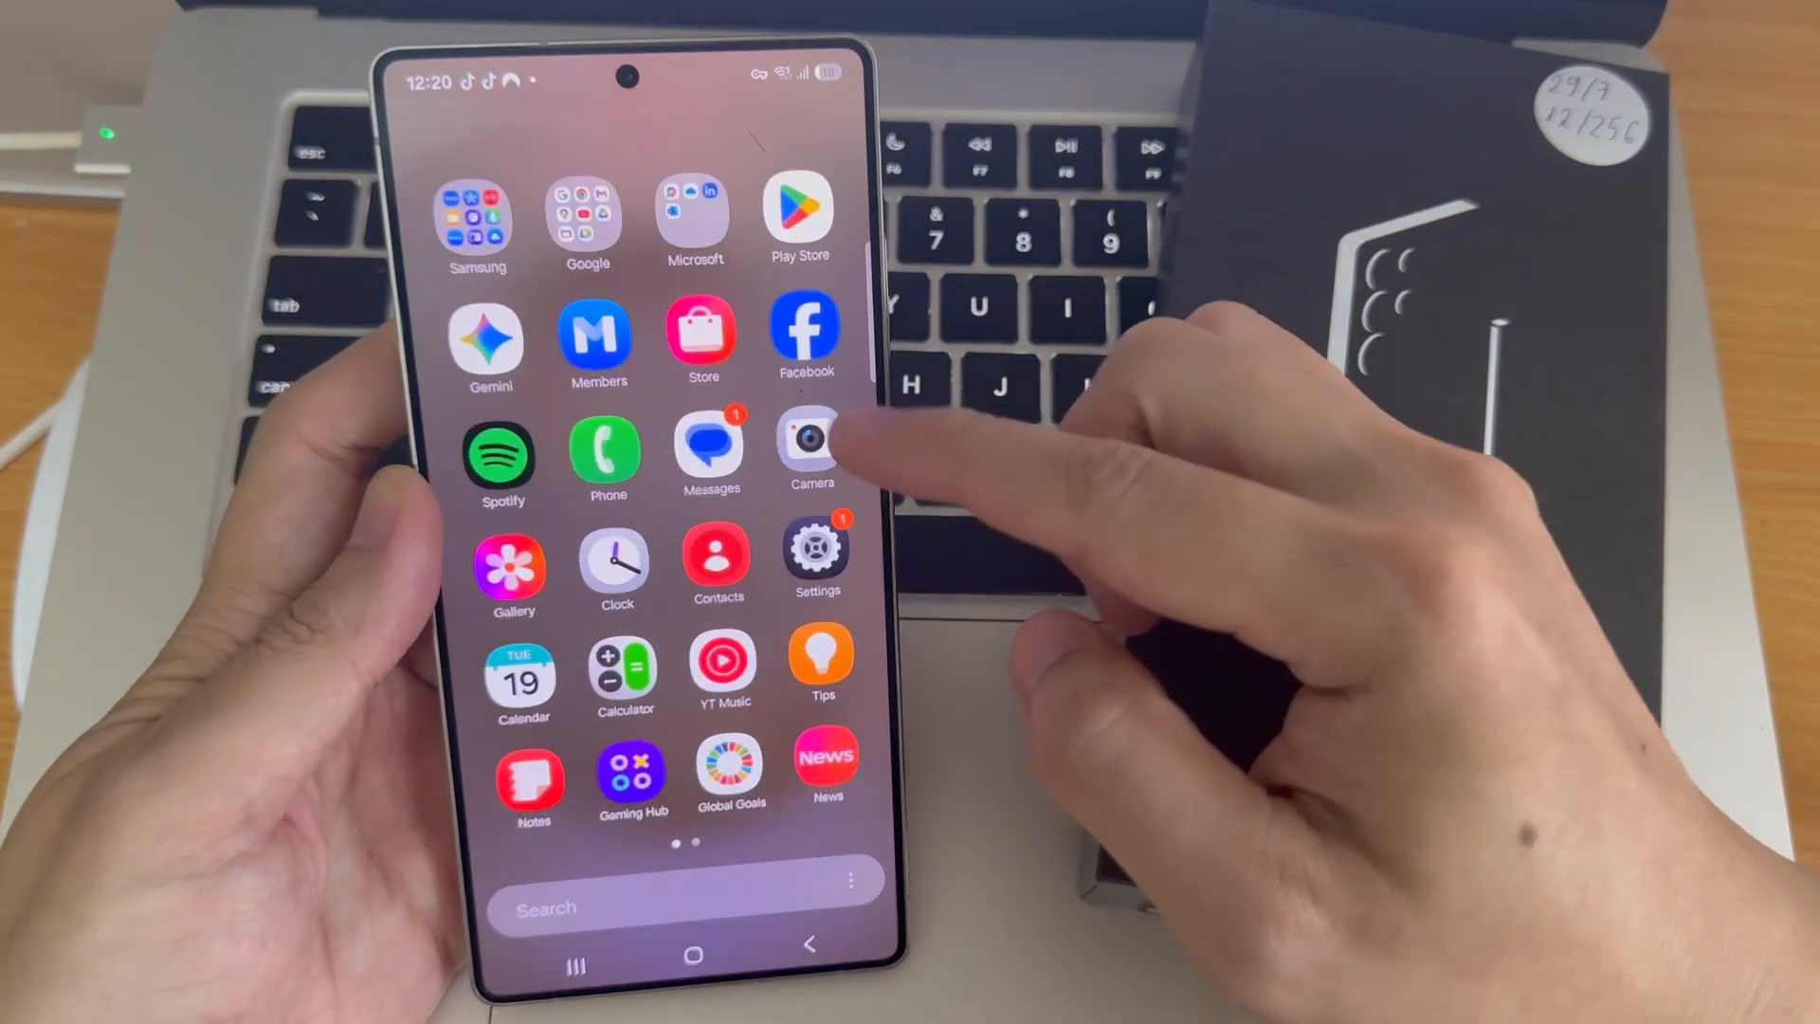
Reach the Security and privacy page in Settings, with Additional security settings visible.
left_click(815, 549)
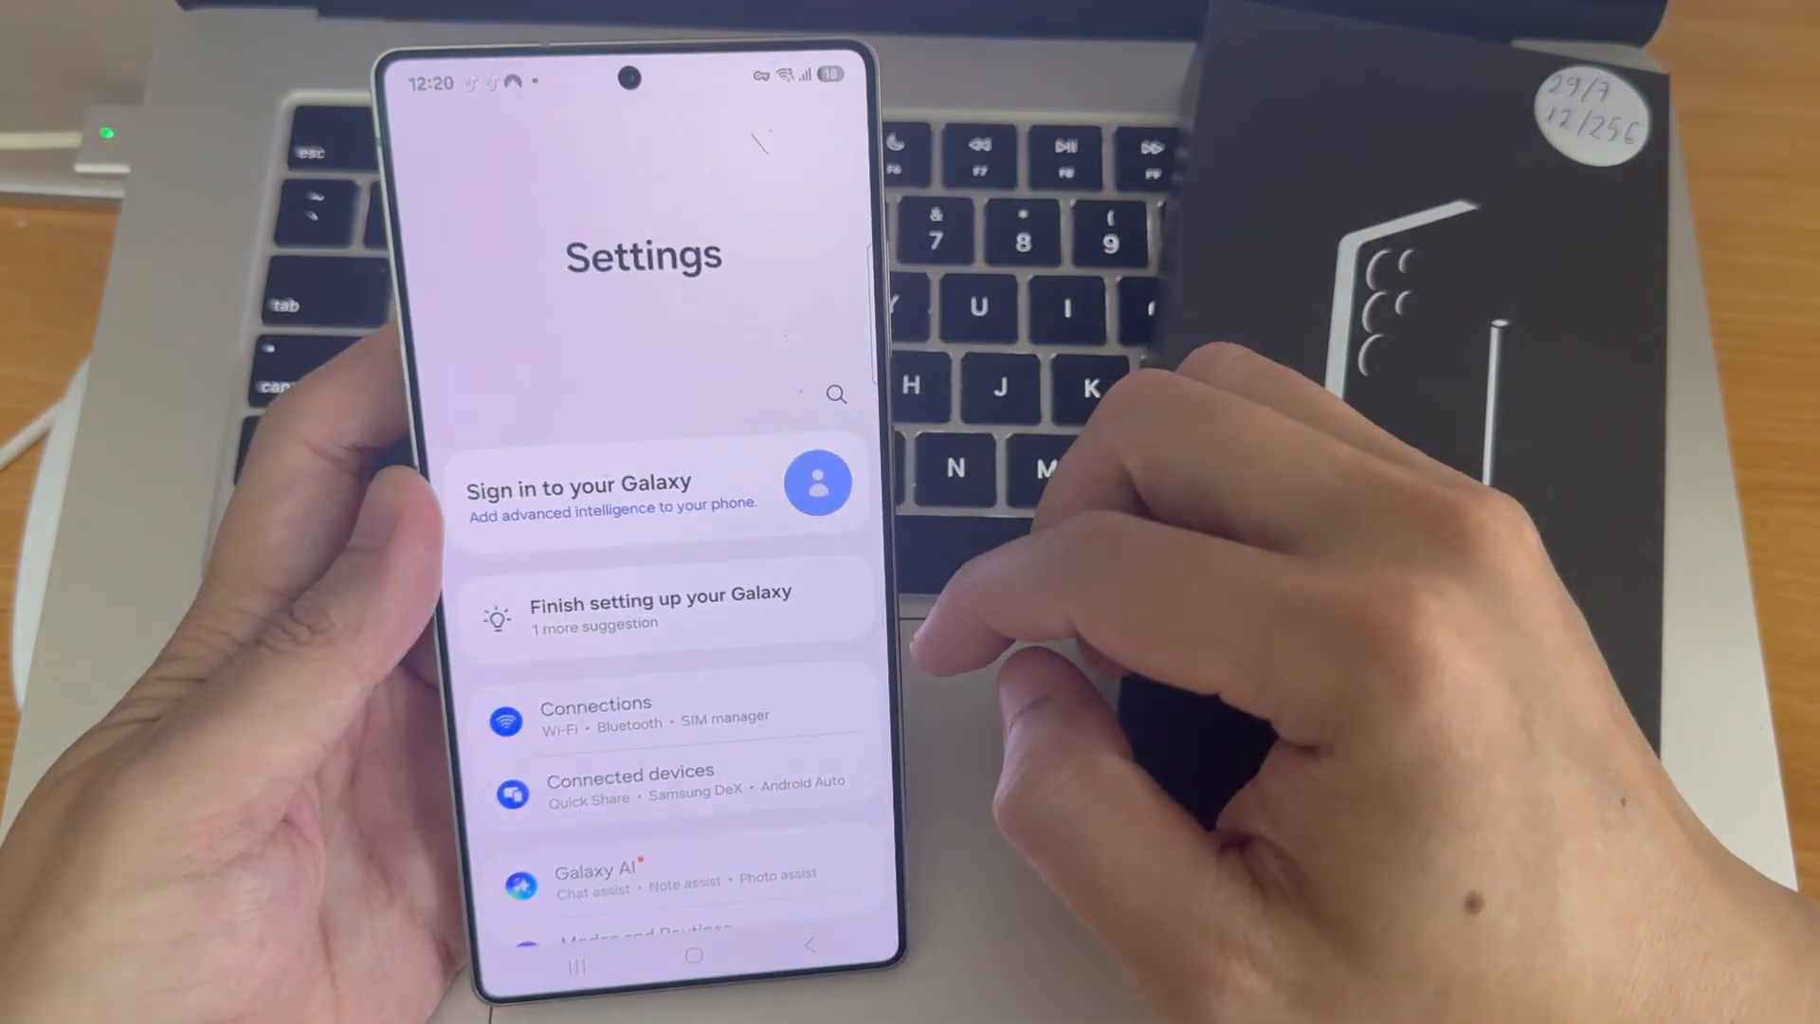
scroll("down", 3)
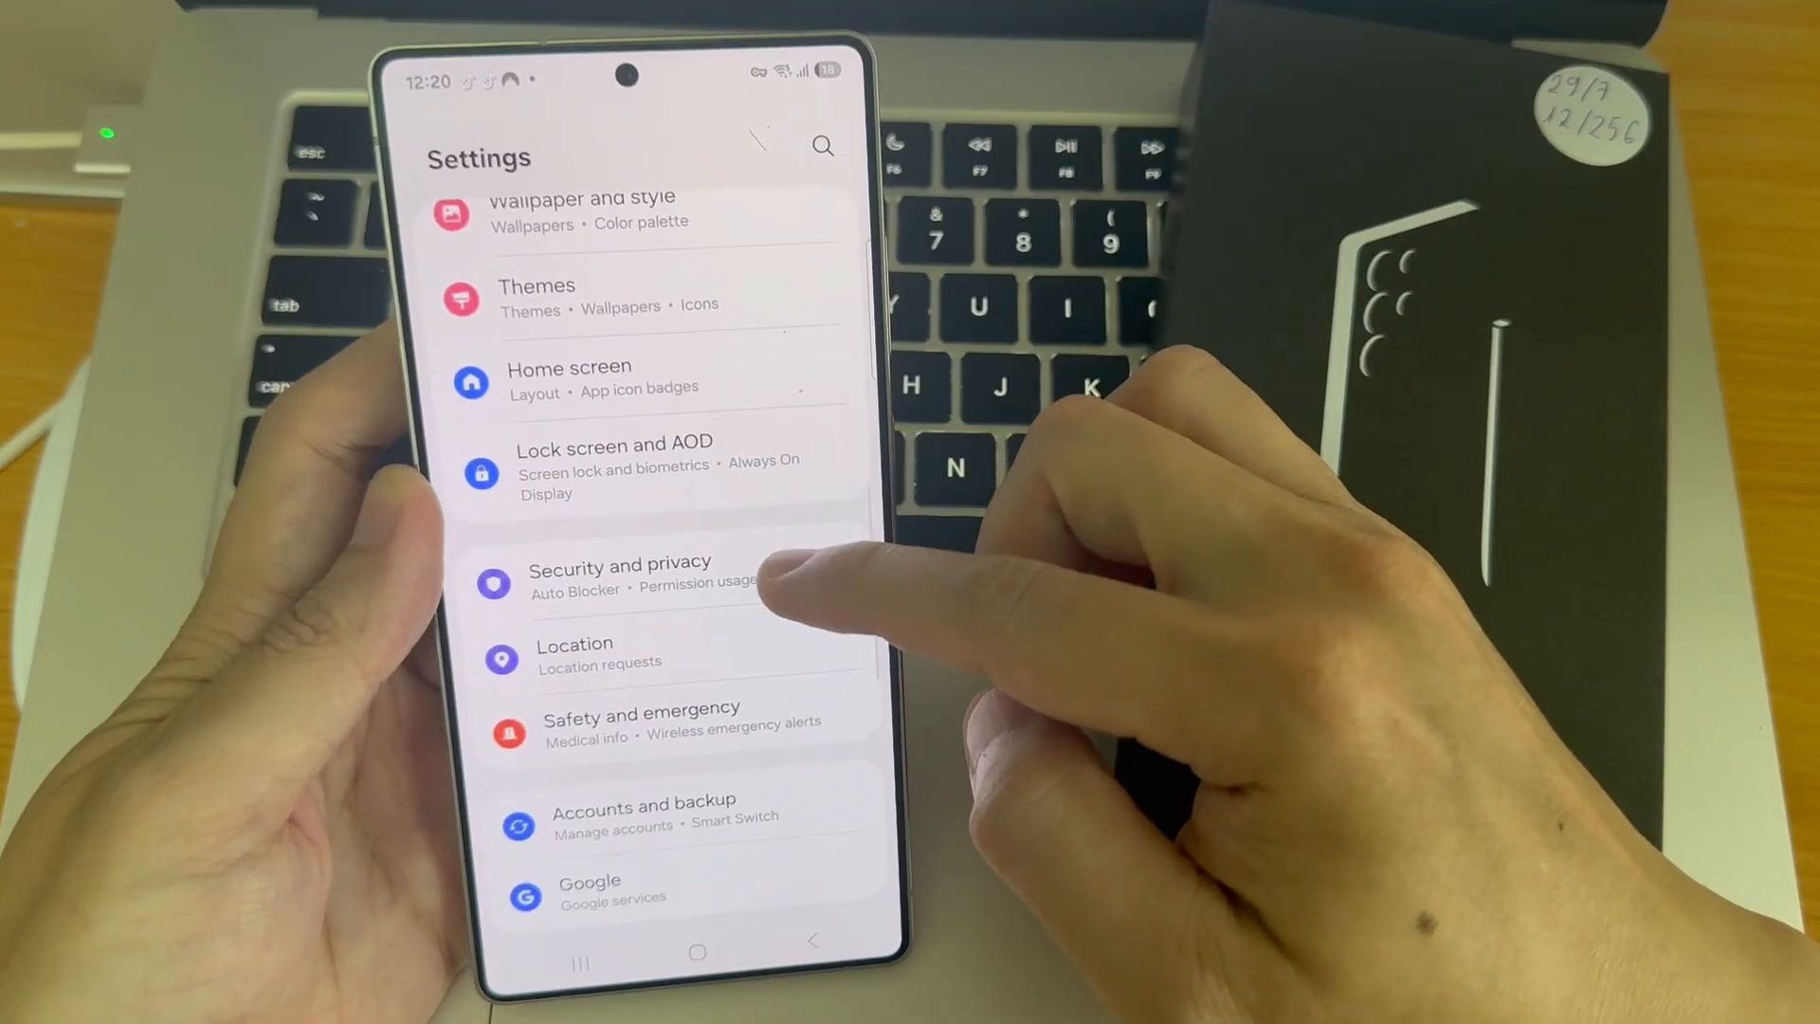
left_click(618, 574)
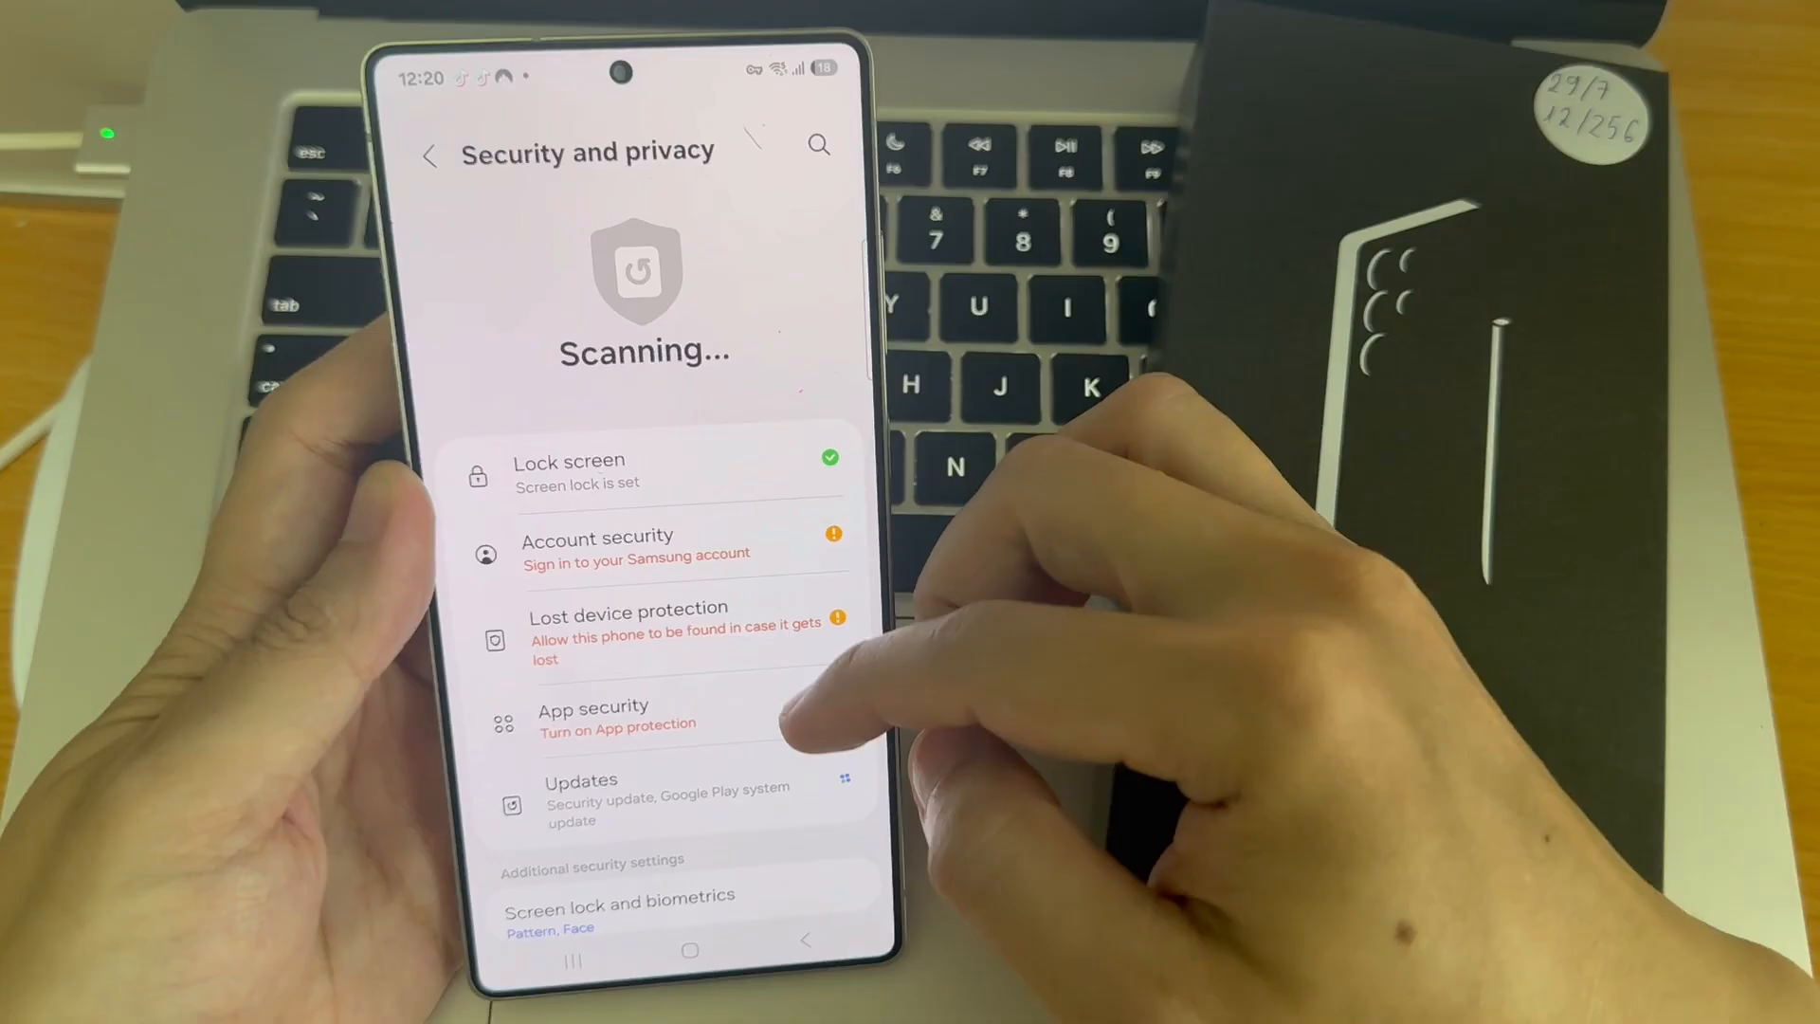
scroll("down", 3)
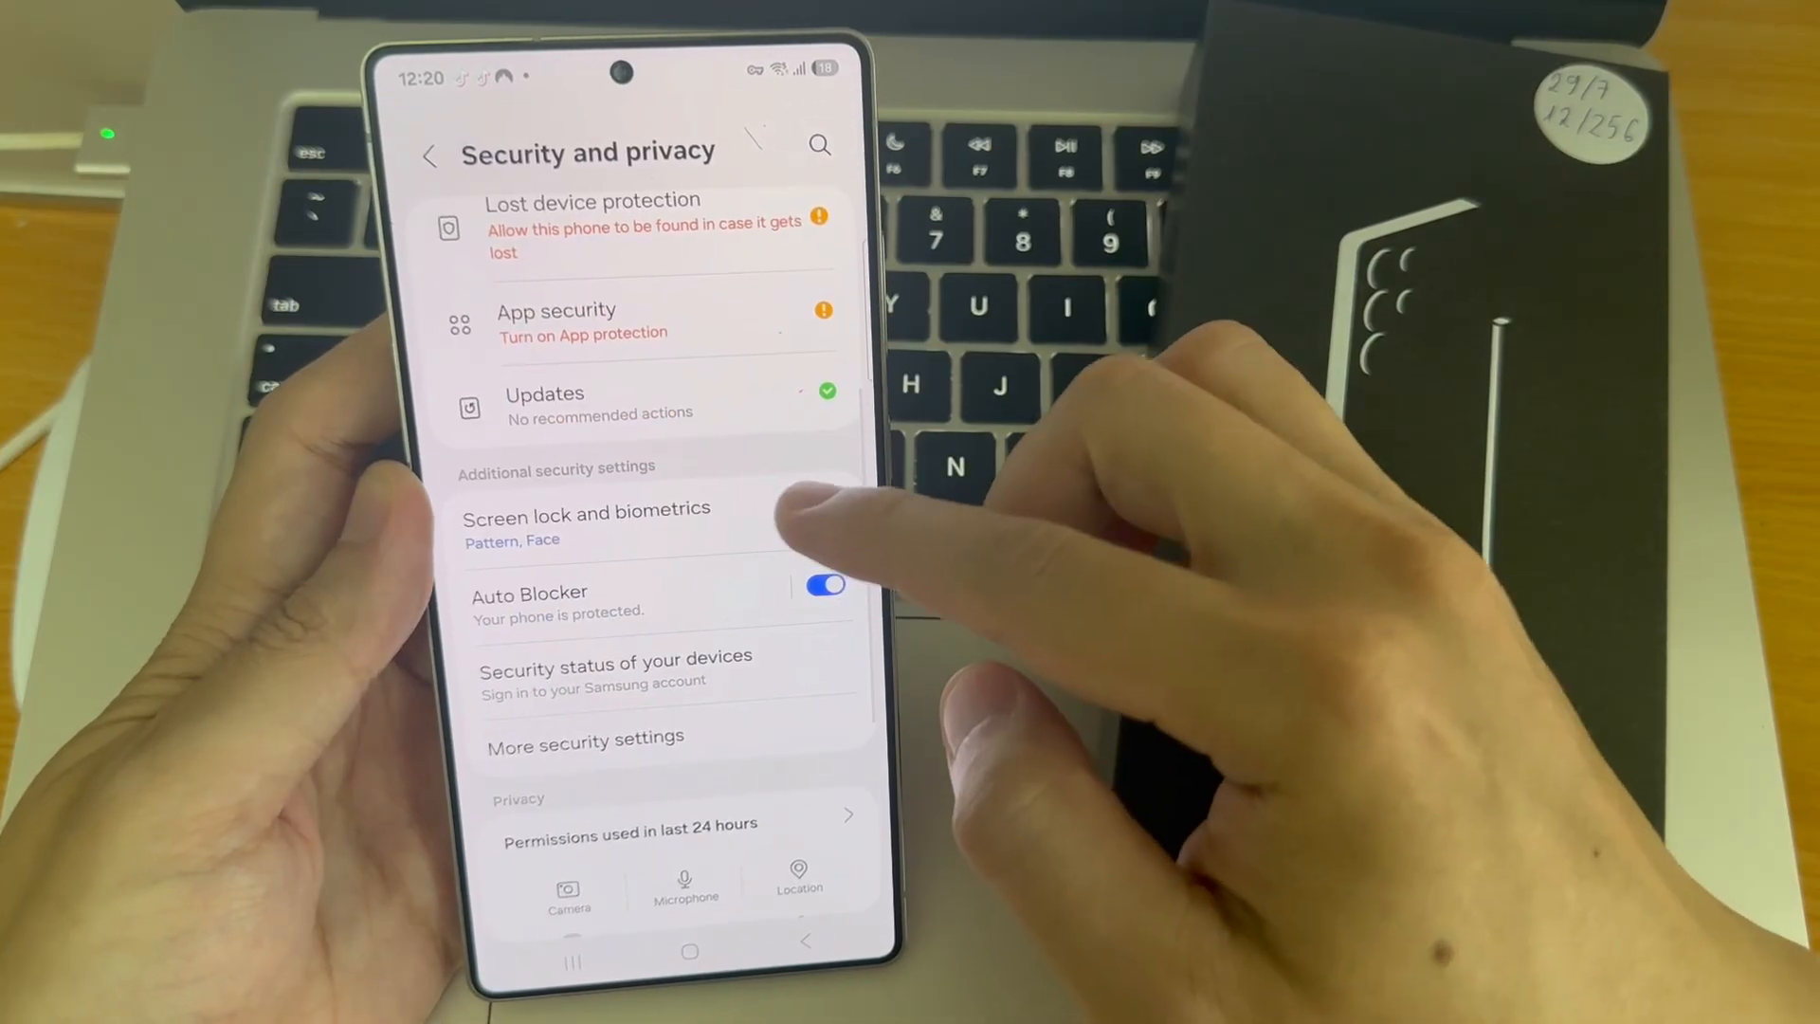
Start adding a fingerprint via Screen lock and biometrics, continuing past the introduction.
left_click(585, 523)
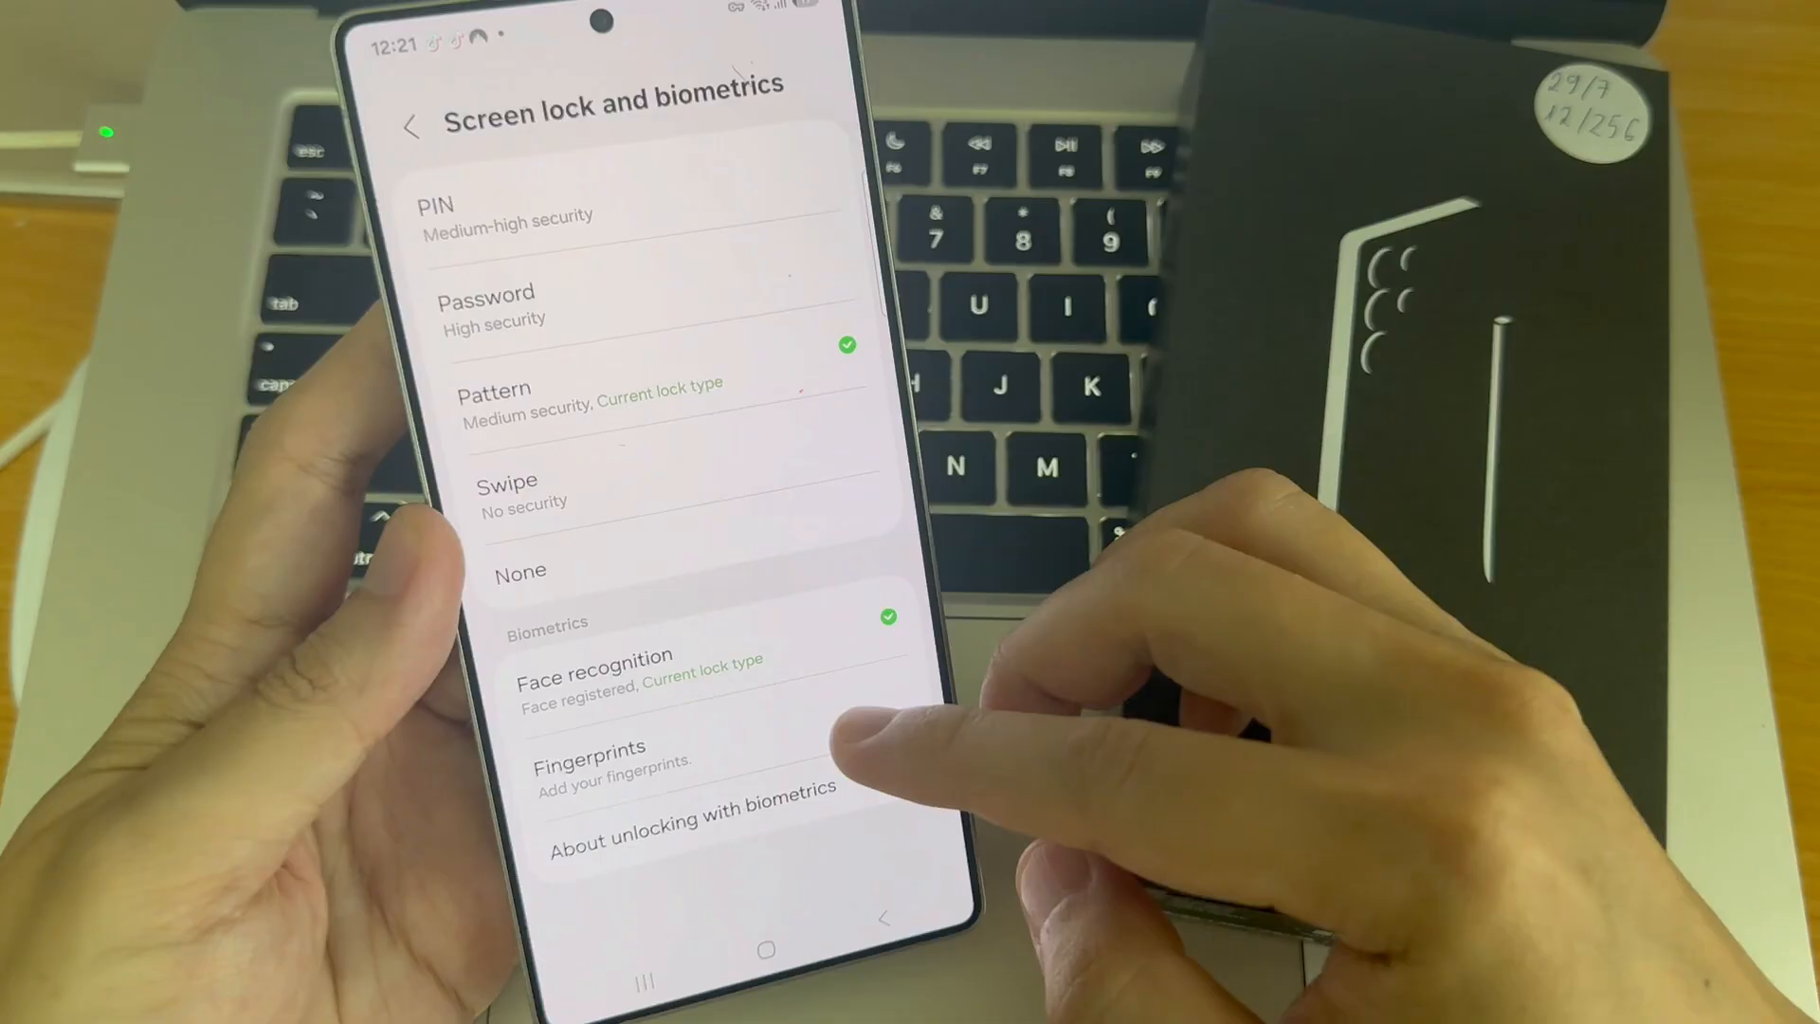
left_click(587, 755)
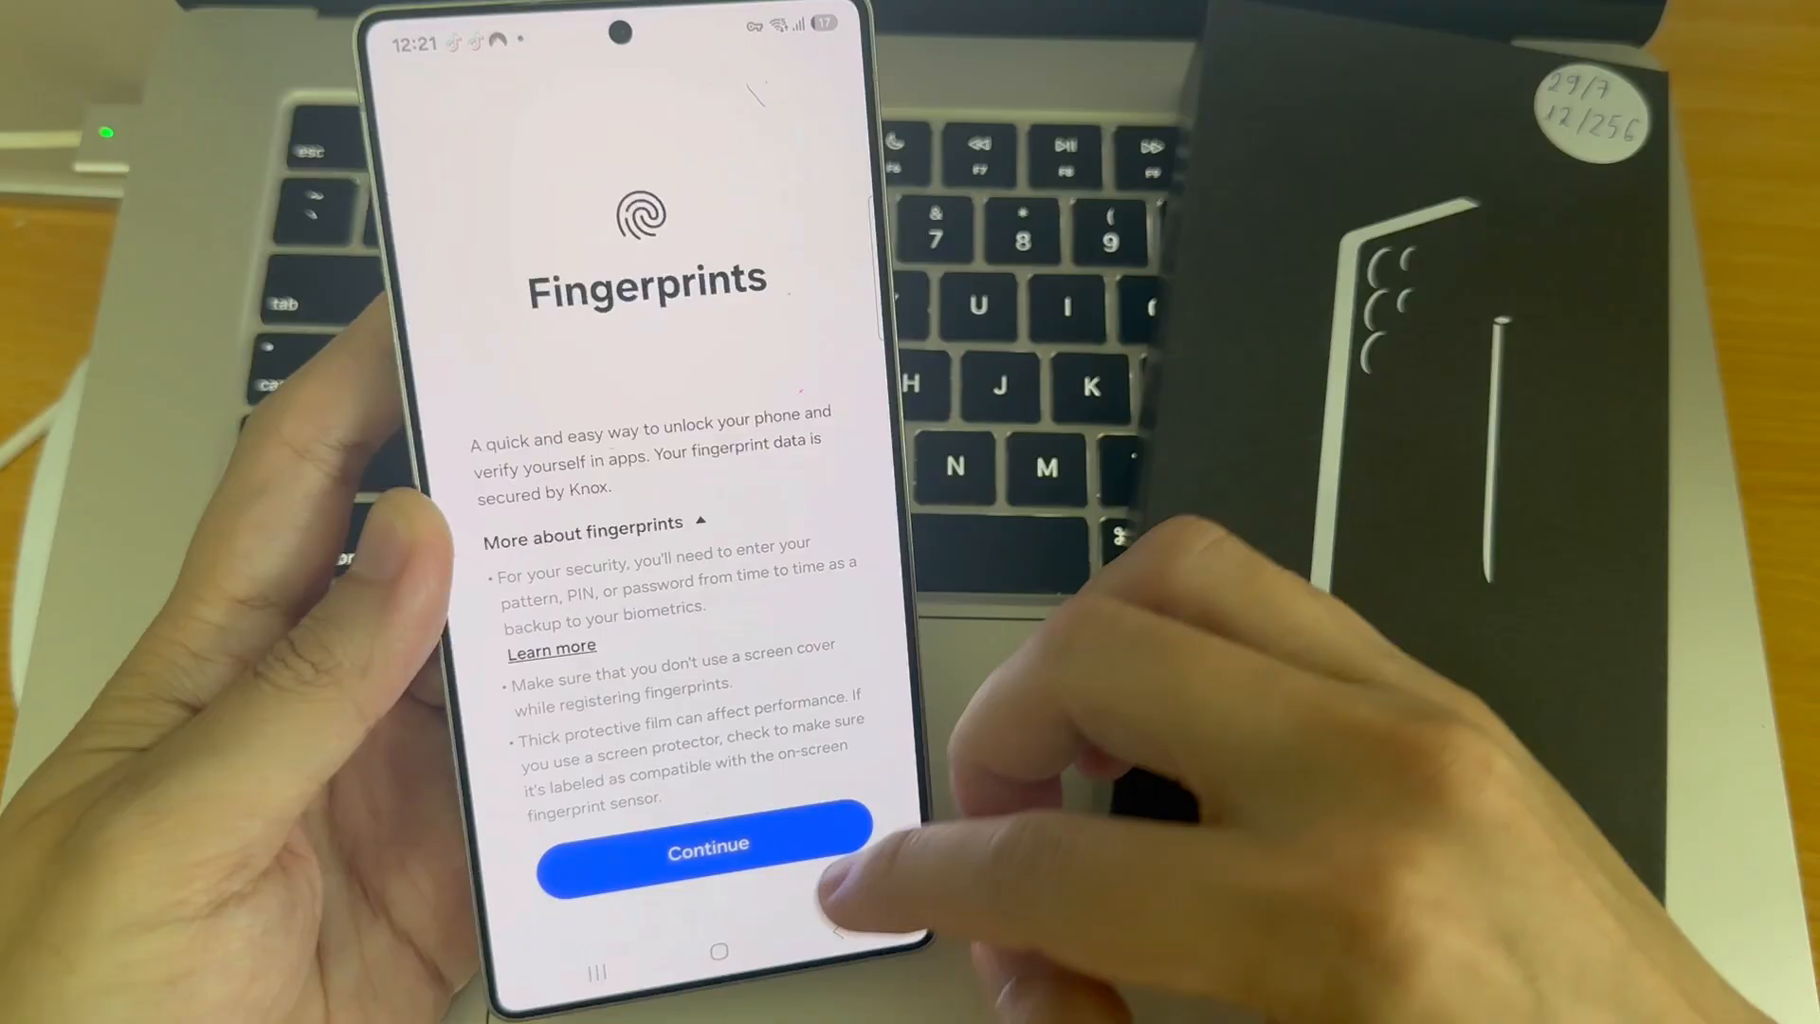
left_click(705, 842)
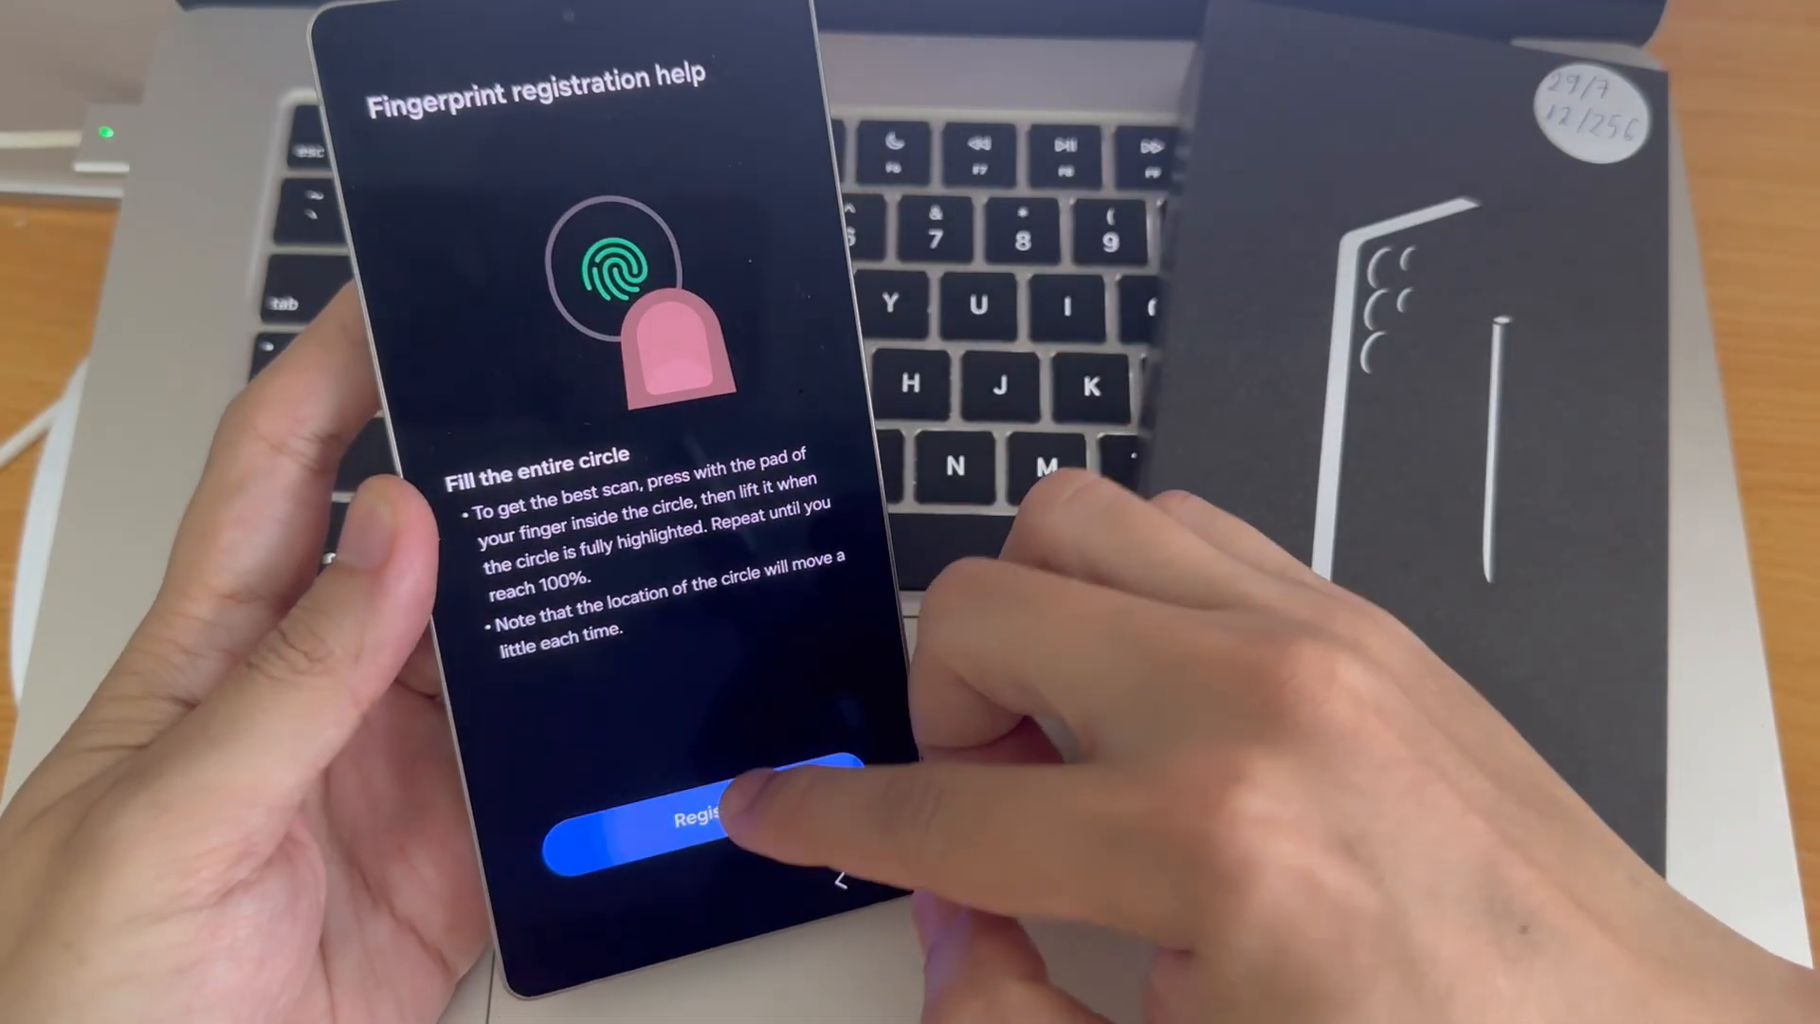
Register the thumb by scanning it repeatedly until coverage climbs past 80 percent.
left_click(696, 807)
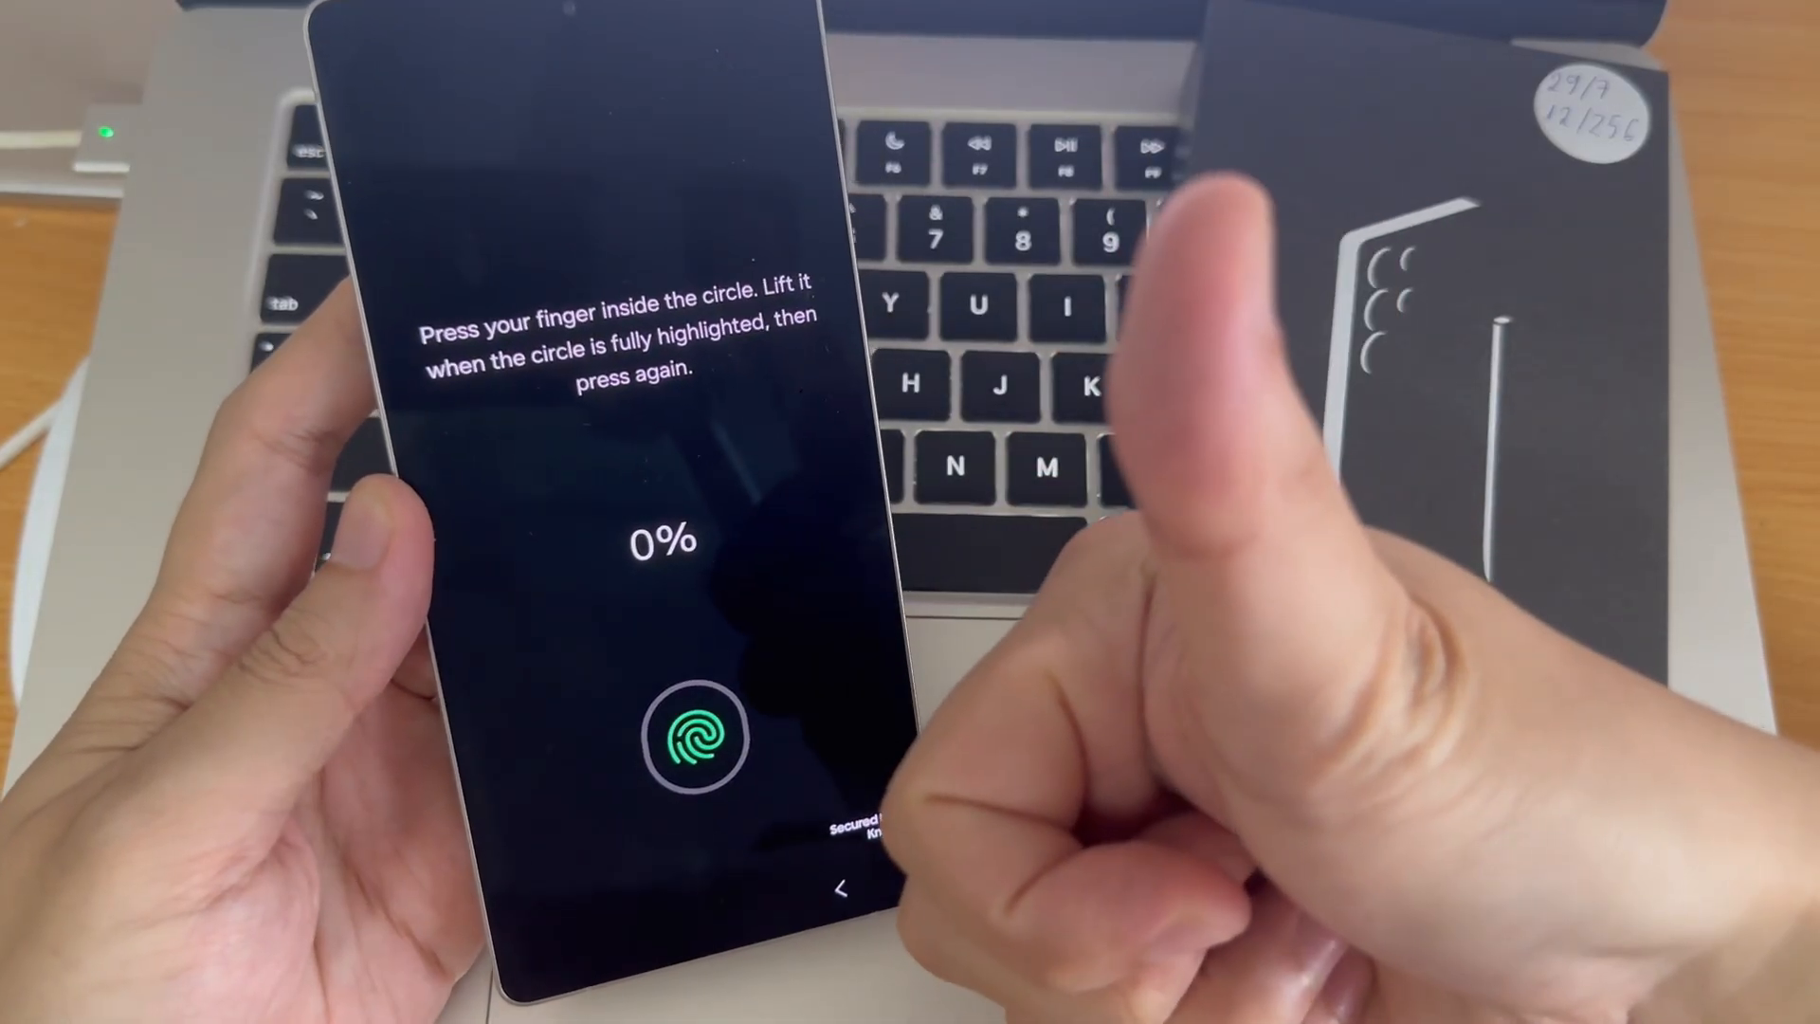
left_click(690, 738)
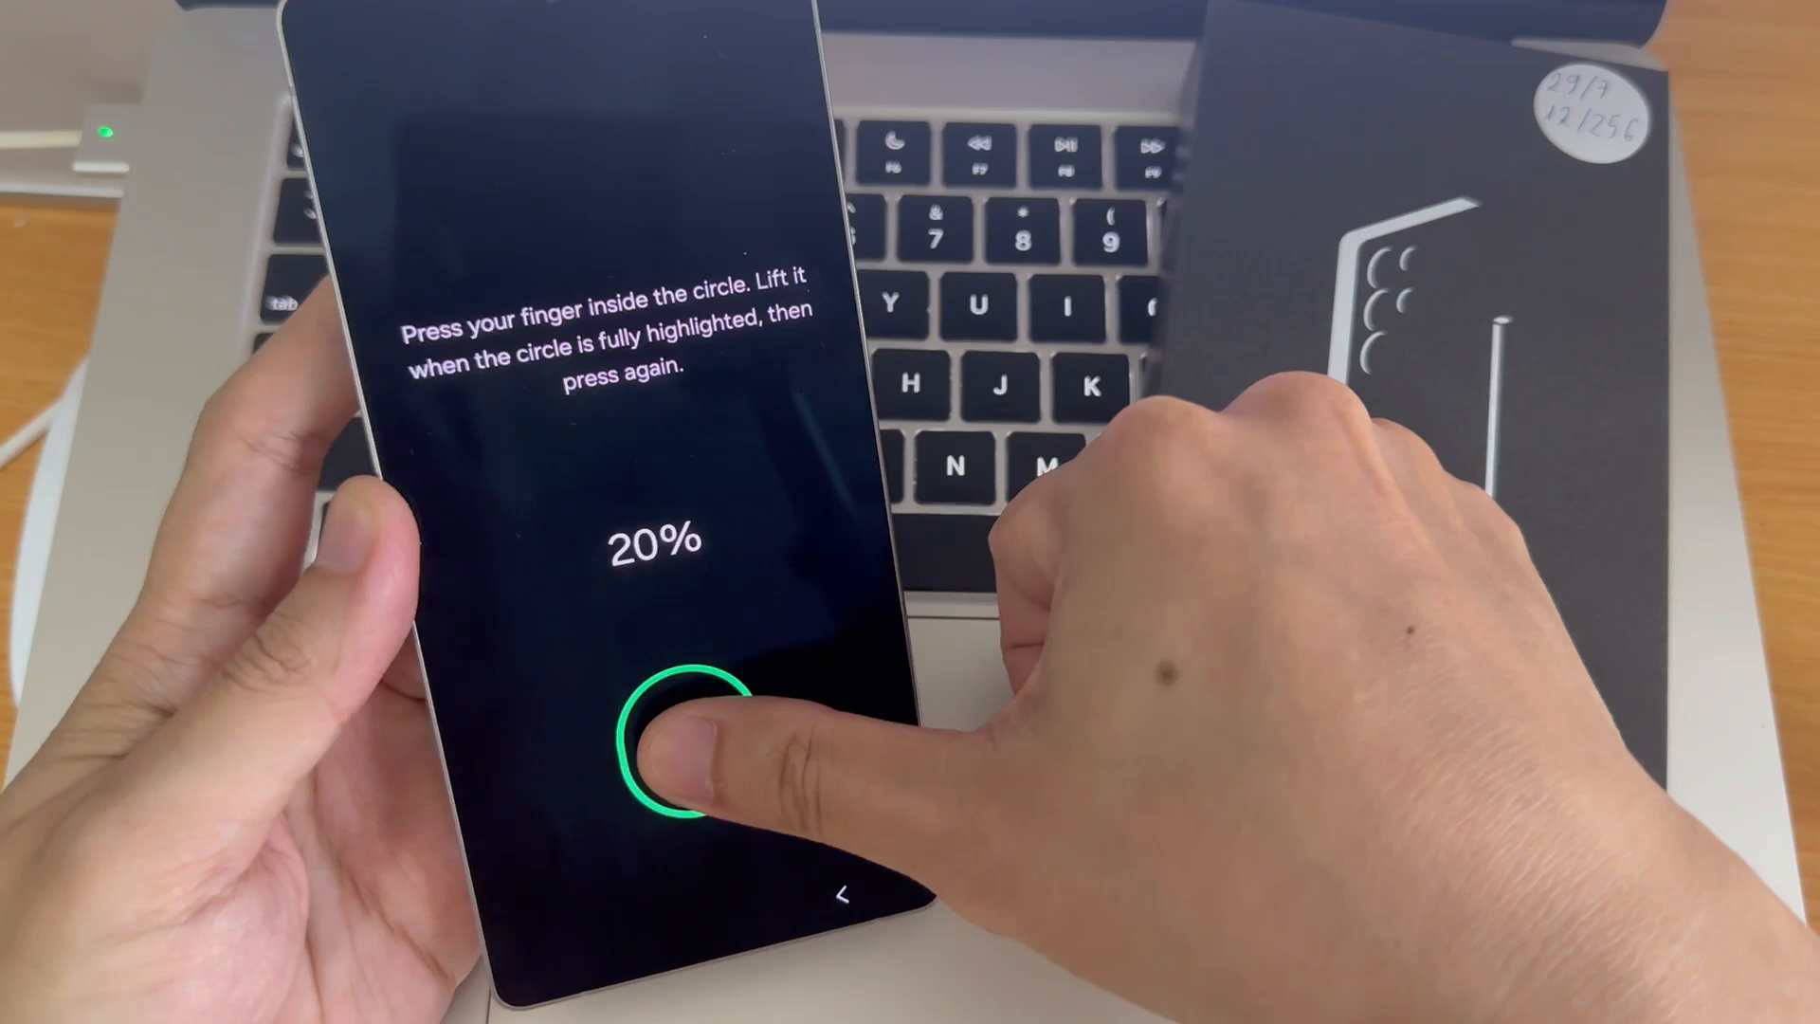
left_click(662, 743)
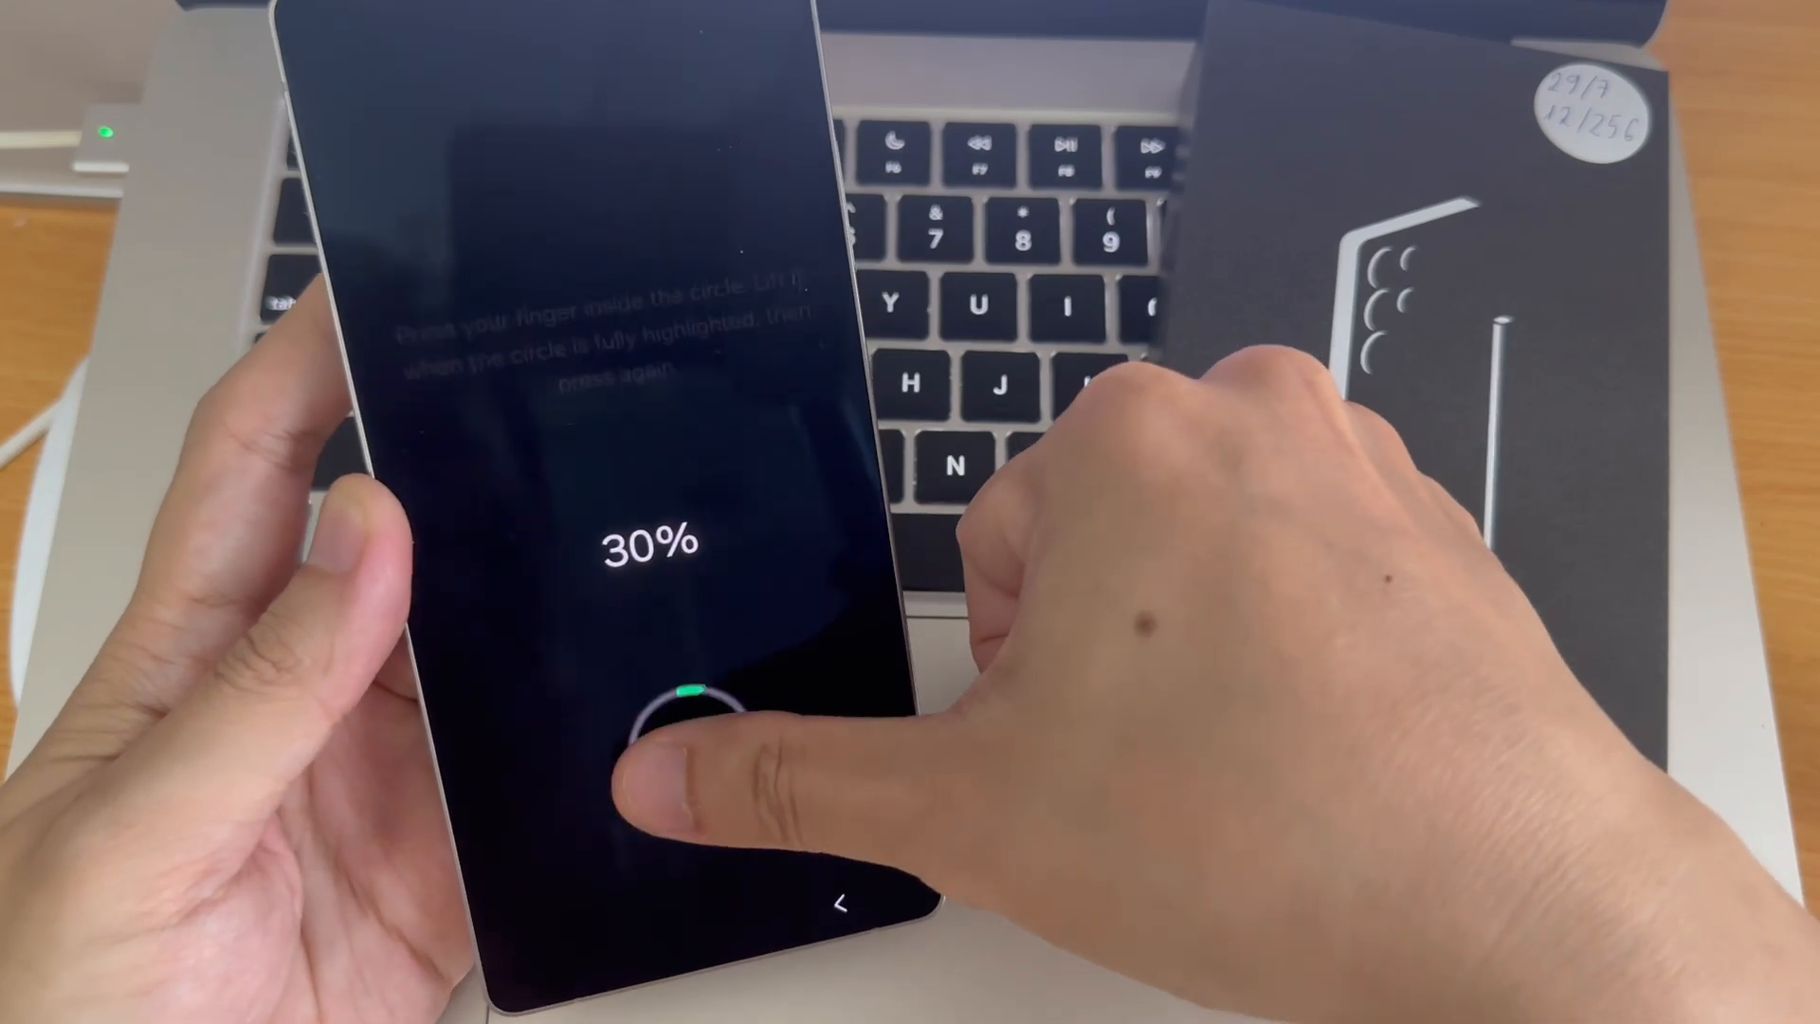
left_click(673, 715)
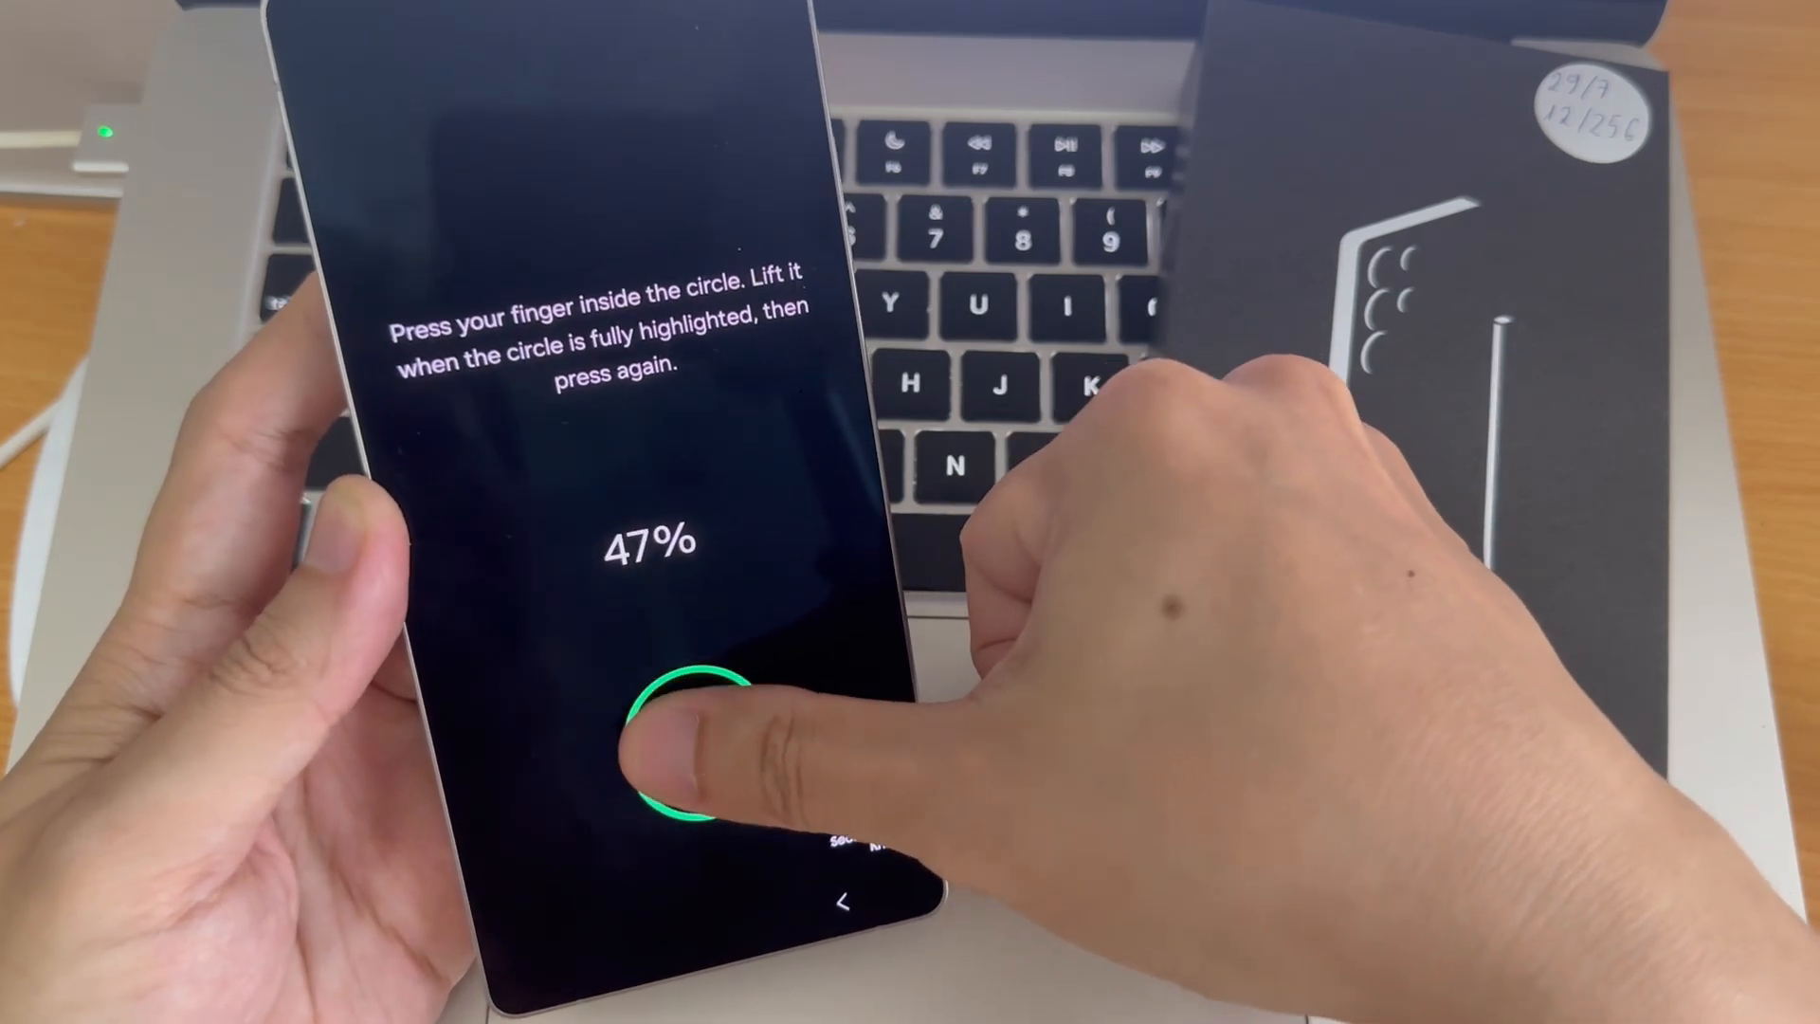
left_click(673, 720)
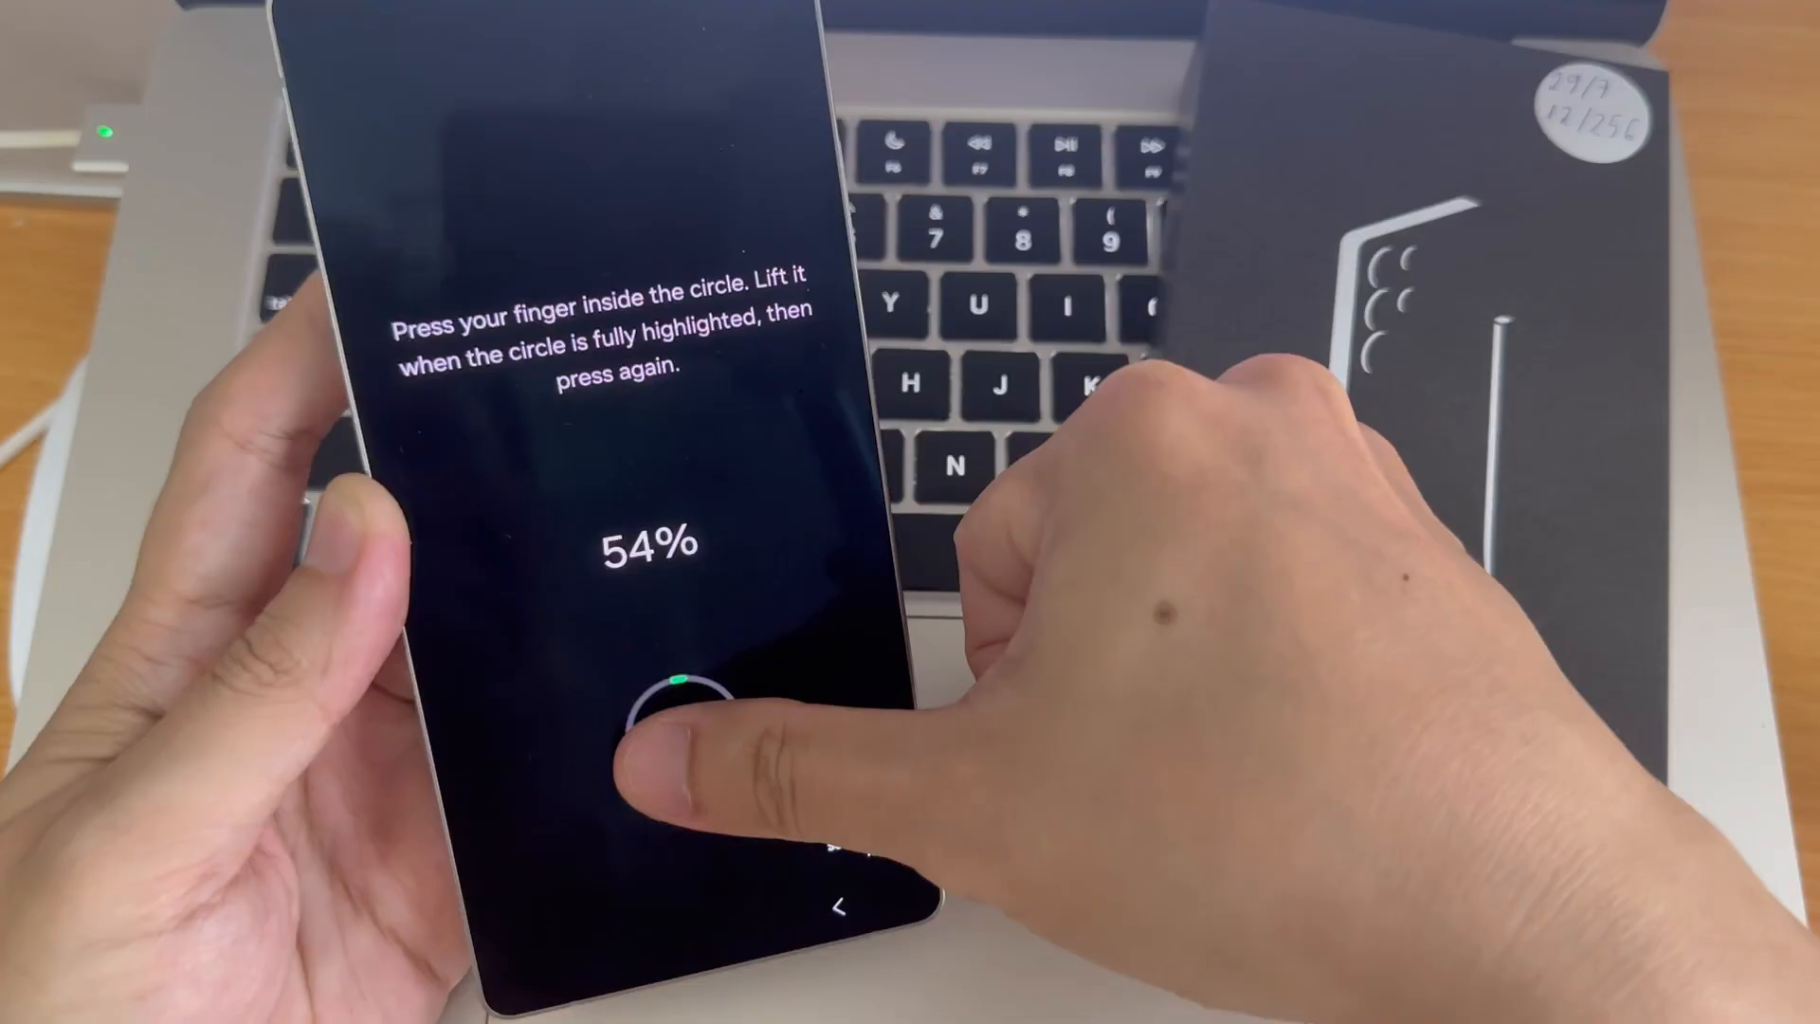
left_click(667, 754)
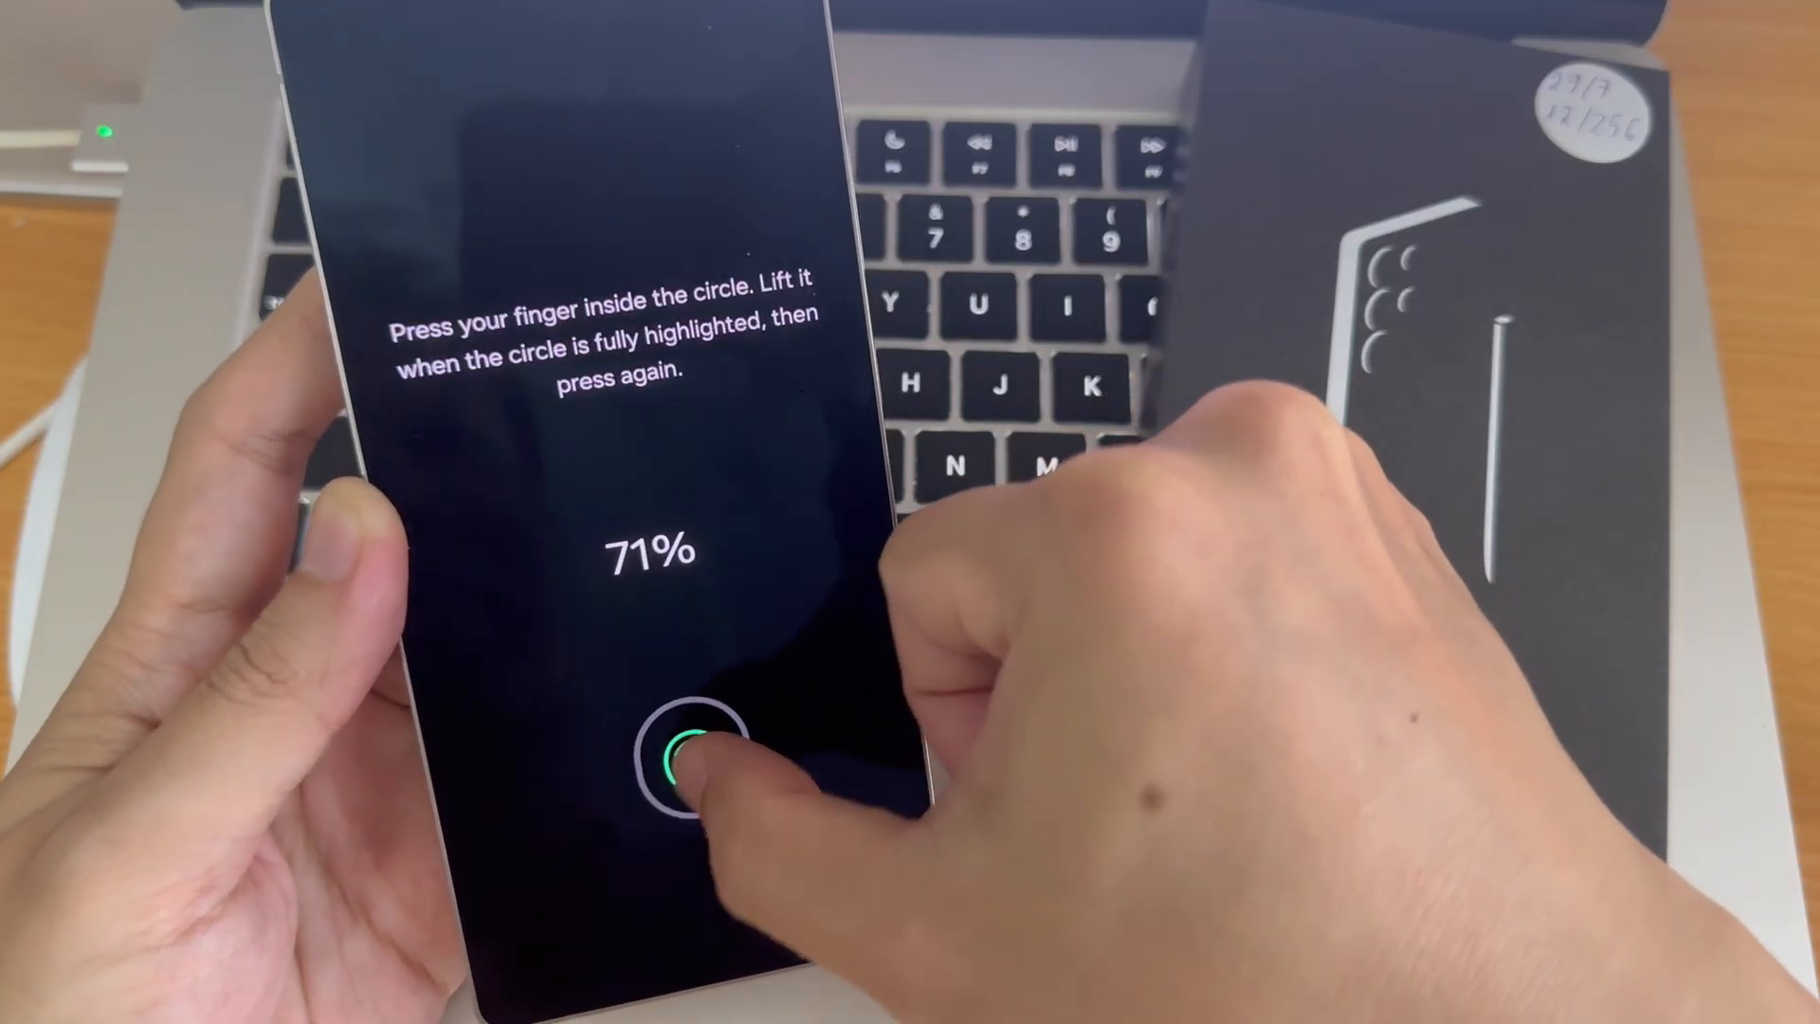
left_click(678, 743)
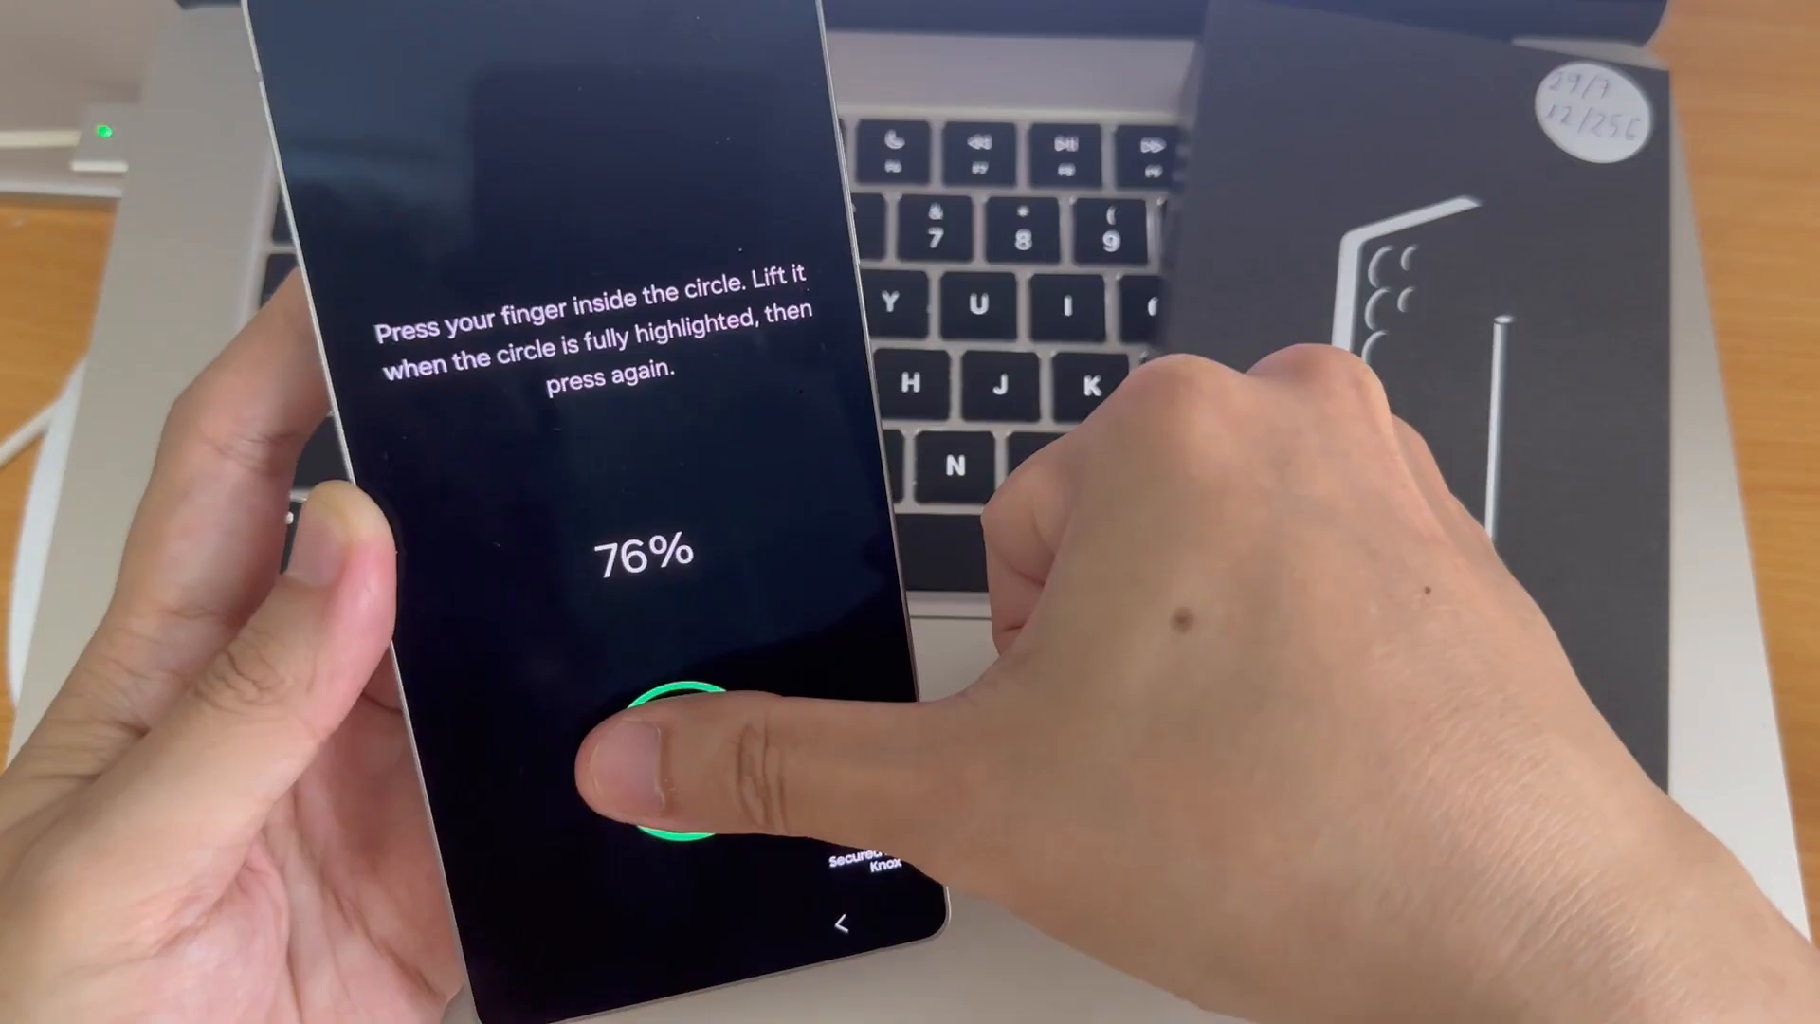
left_click(667, 754)
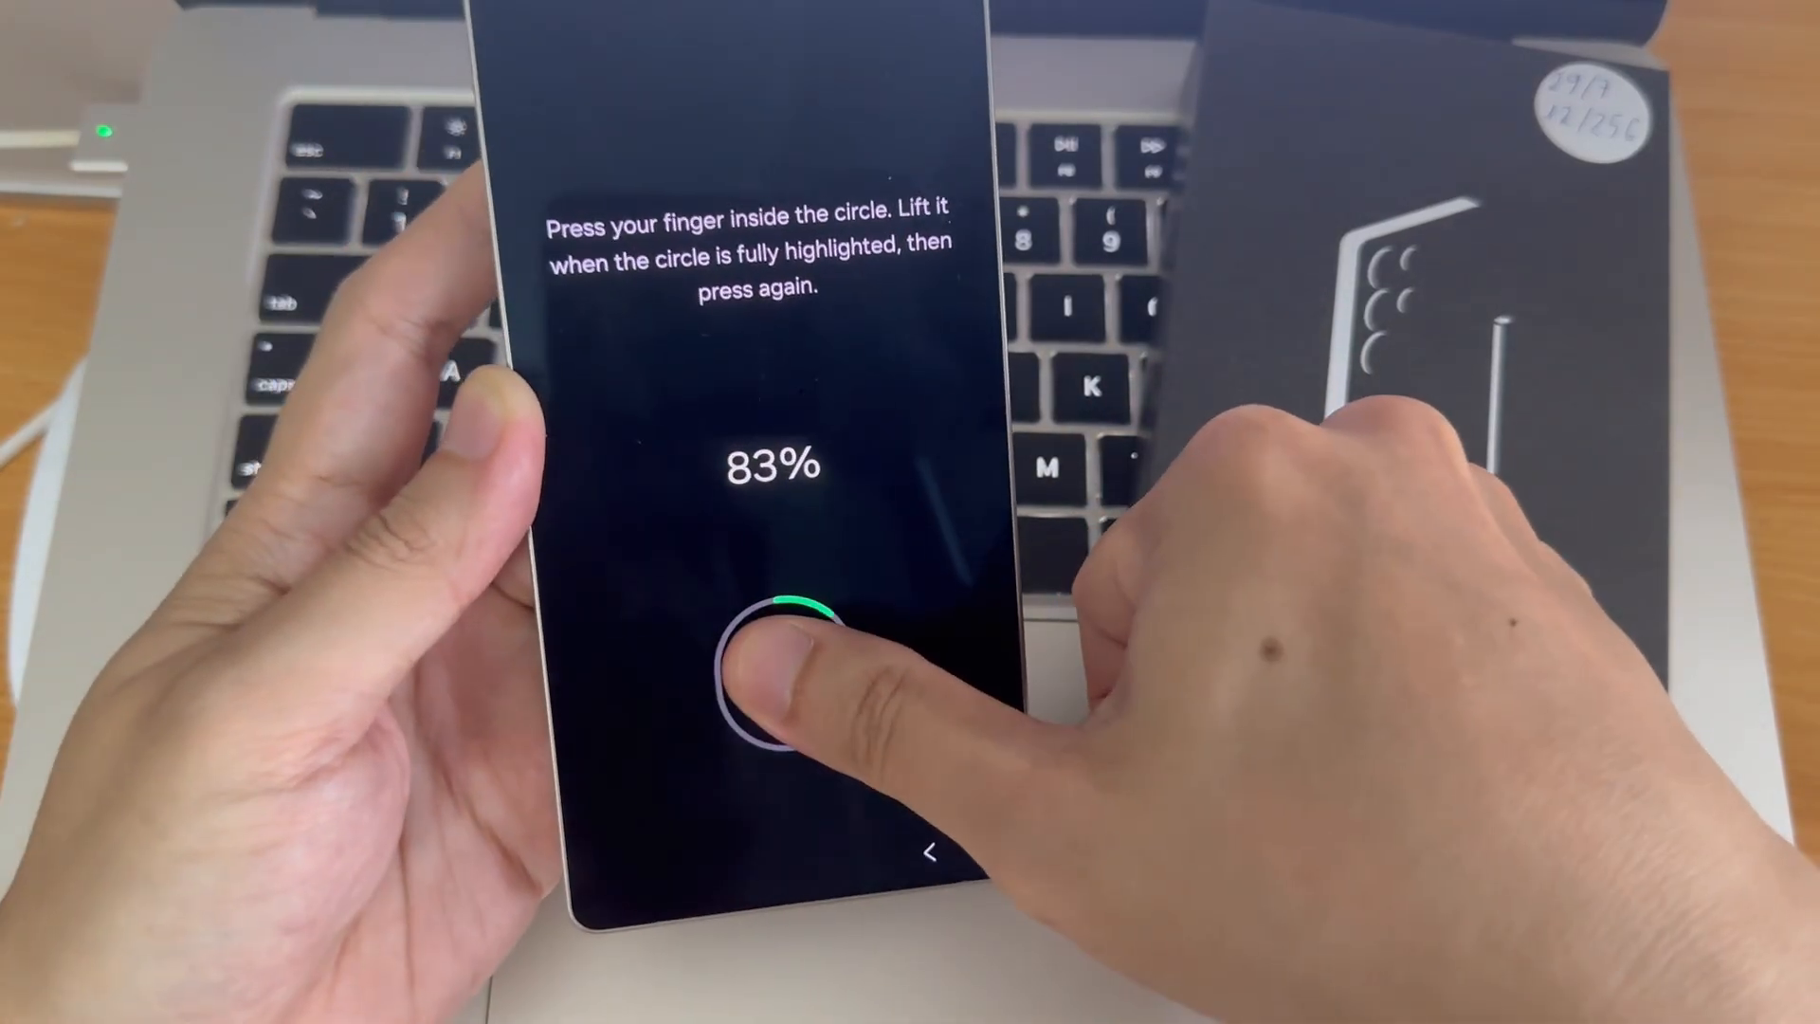
left_click(777, 684)
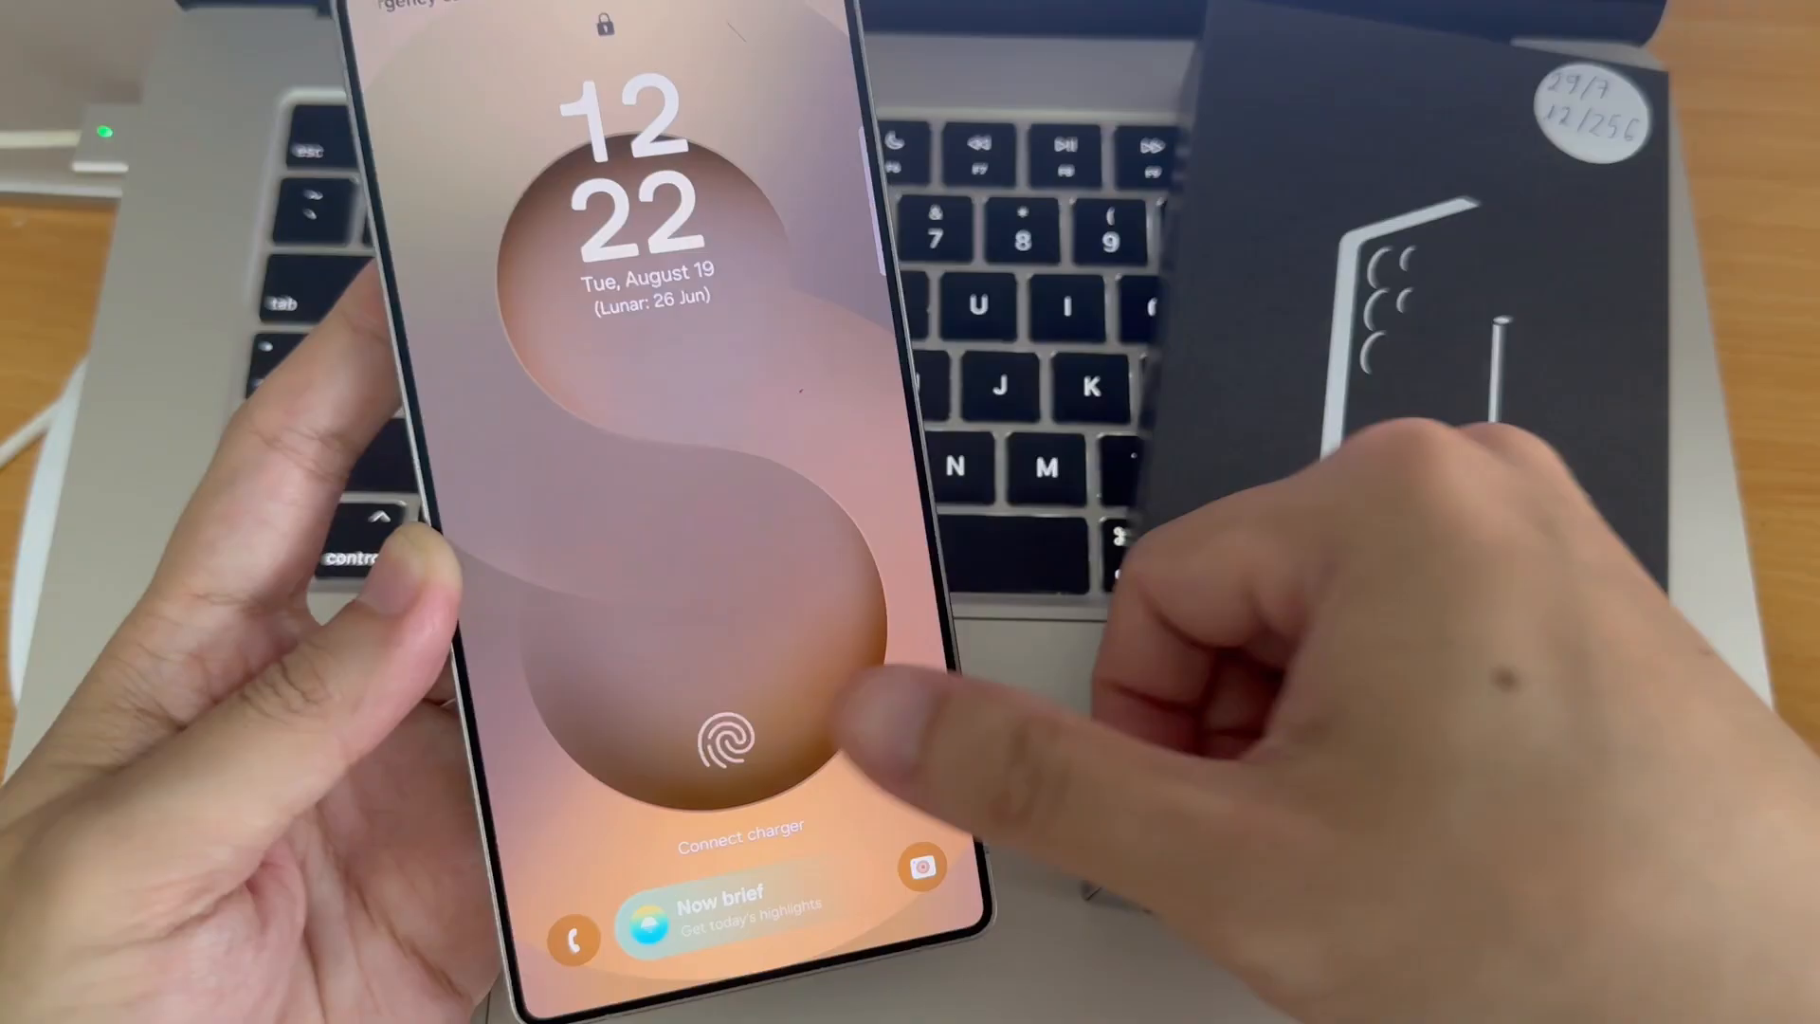
Unlock the phone from the lock screen with the newly registered thumb.
left_click(741, 738)
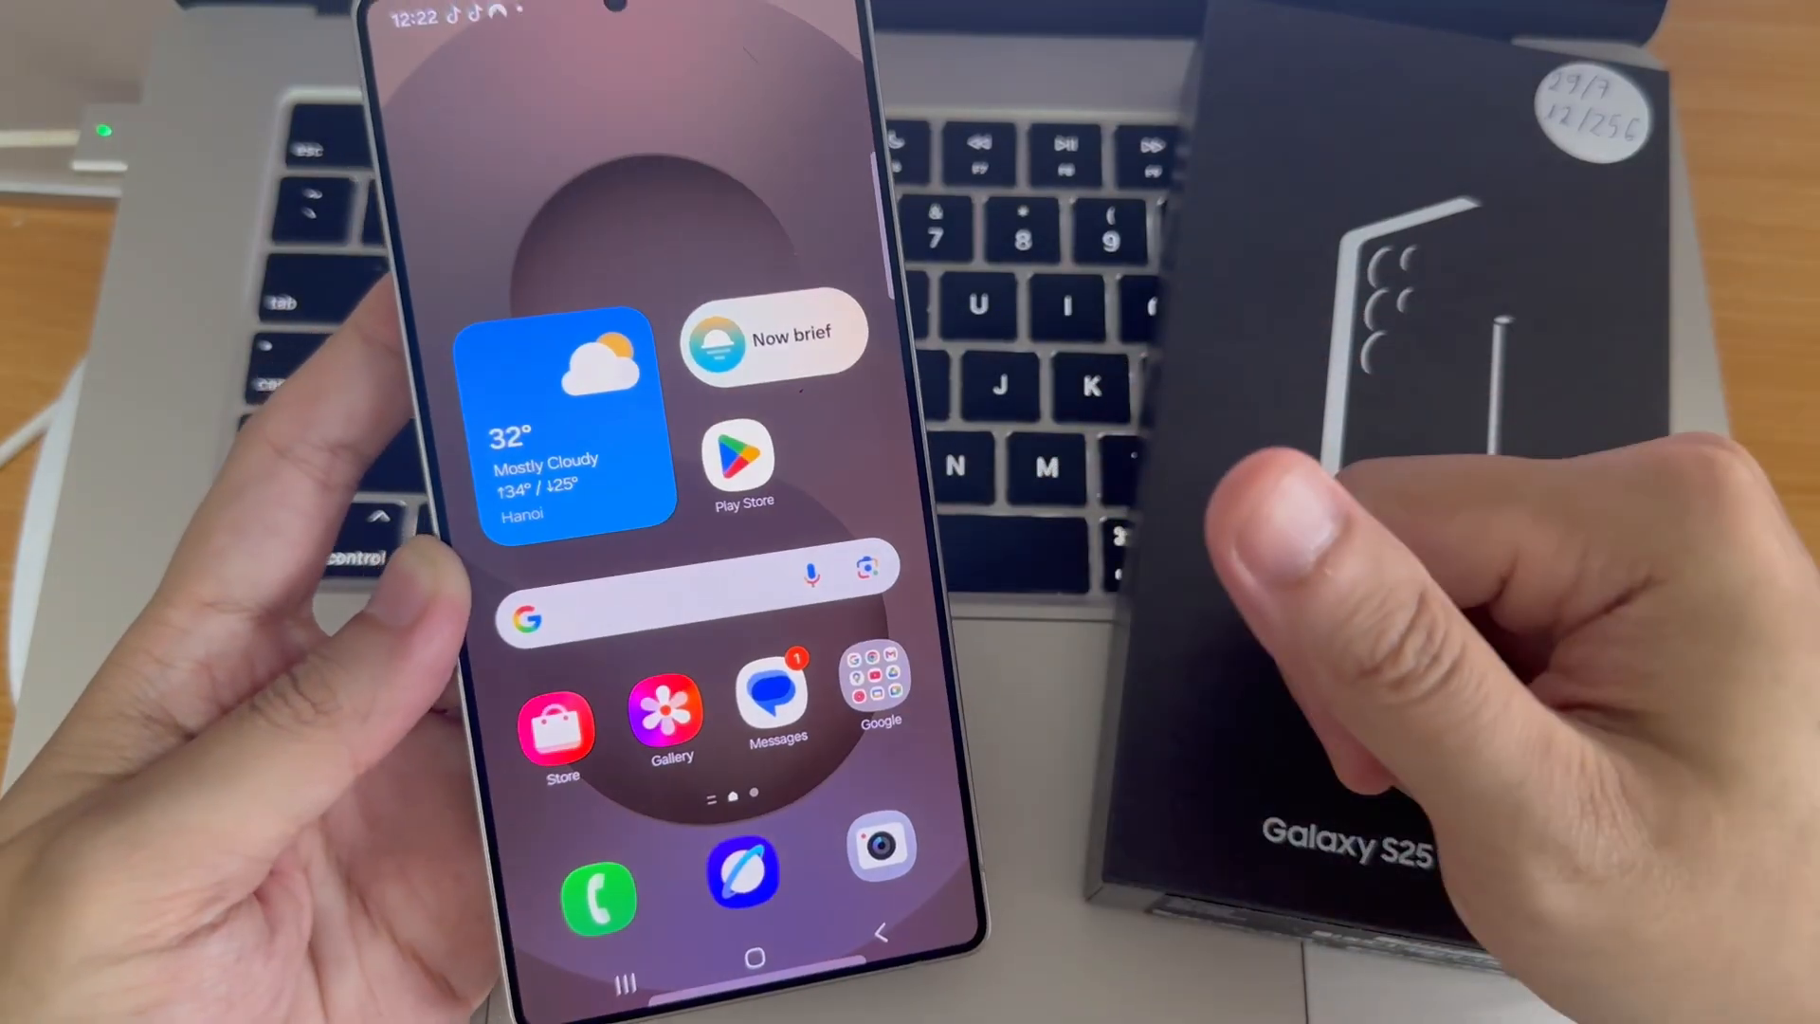